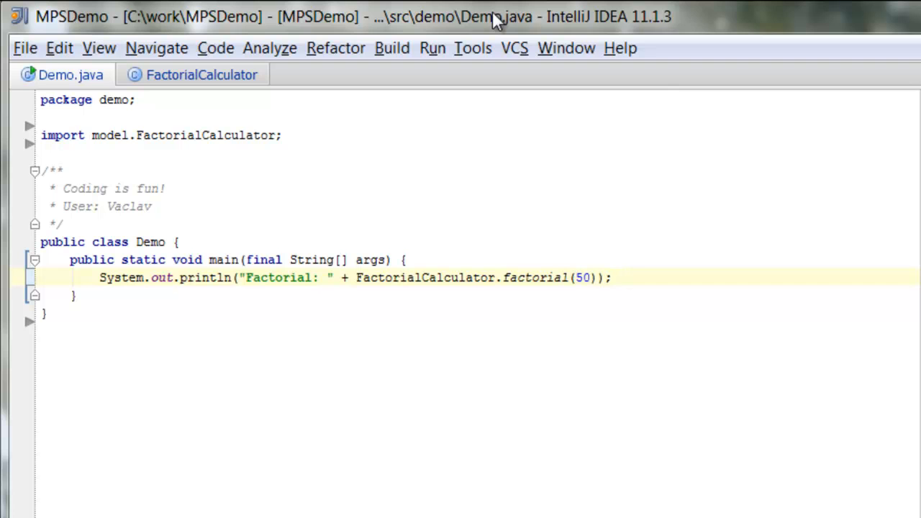
# Review the factorial method and its recursive fact helper in the FactorialCalculator model.
pyautogui.click(619, 277)
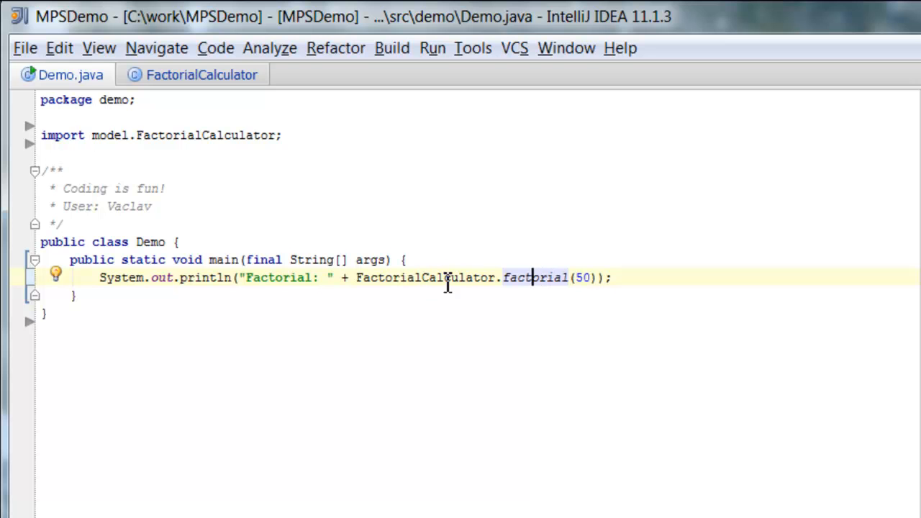
pyautogui.moveTo(188, 81)
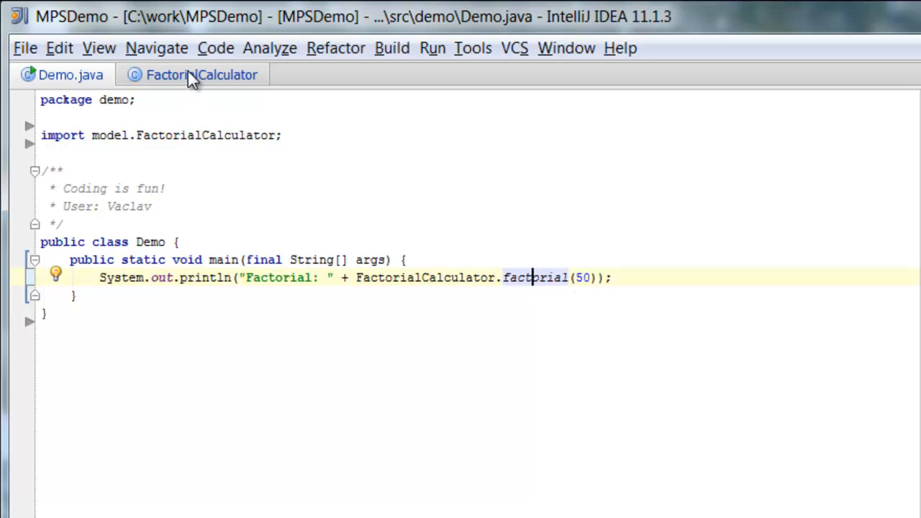
pyautogui.click(190, 74)
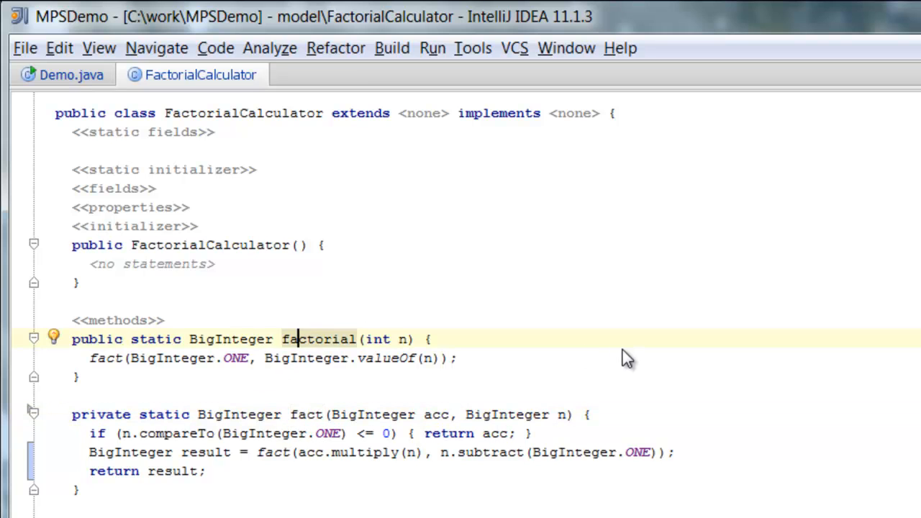
pyautogui.doubleClick(322, 339)
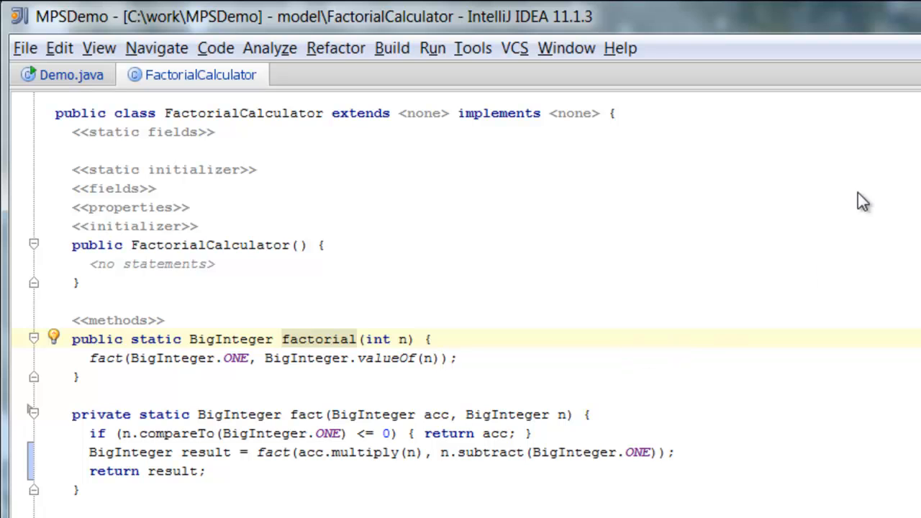
pyautogui.moveTo(895, 23)
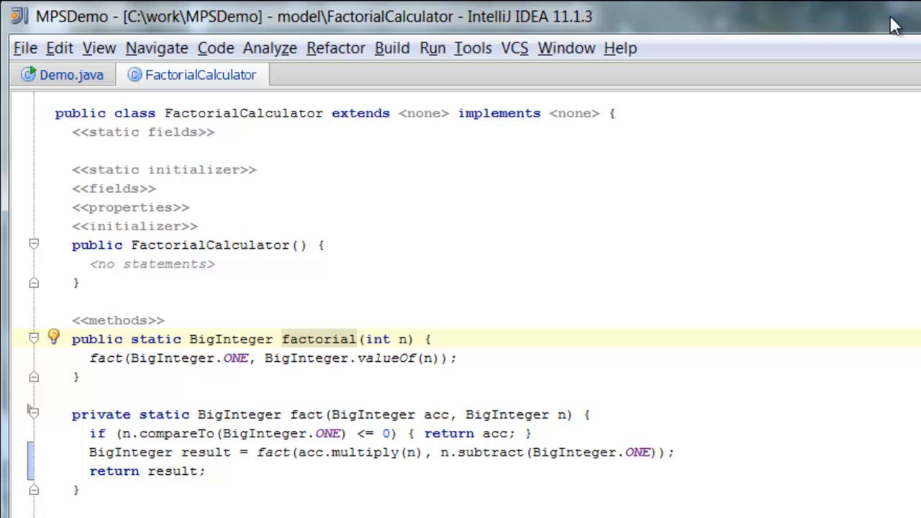
pyautogui.moveTo(308, 340)
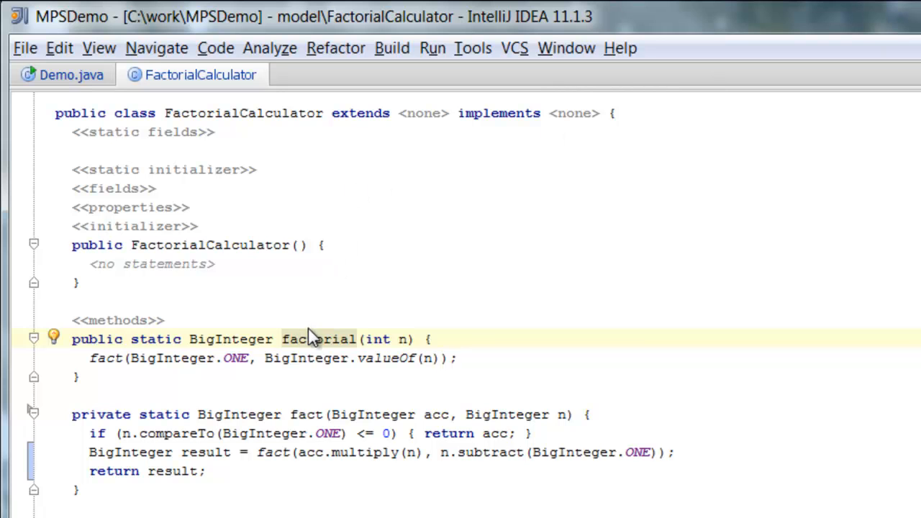
pyautogui.moveTo(403, 344)
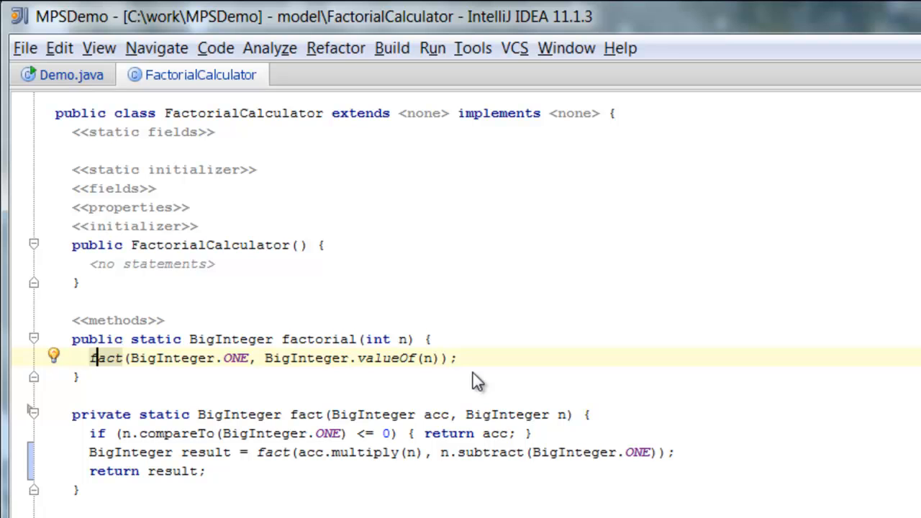
pyautogui.moveTo(173, 463)
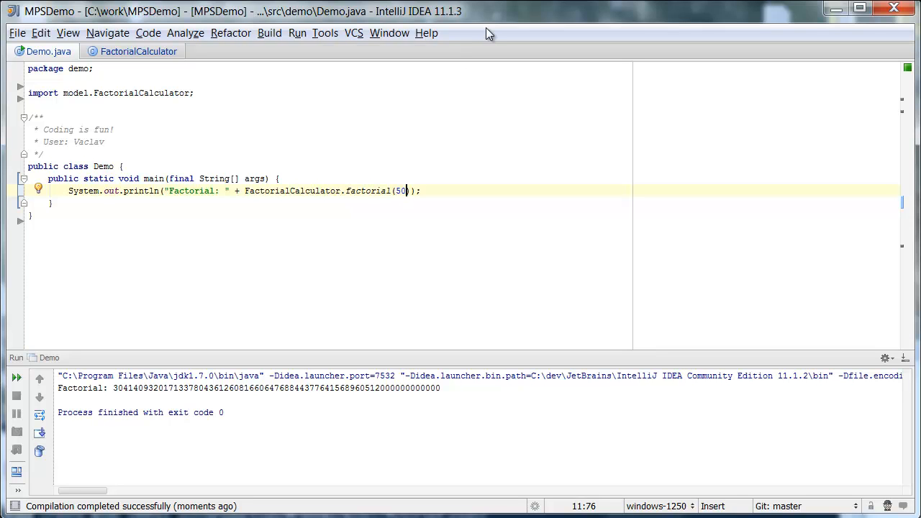
# Change the call to factorial(50000) and run Demo, which fails with a StackOverflowError.
pyautogui.write('000')
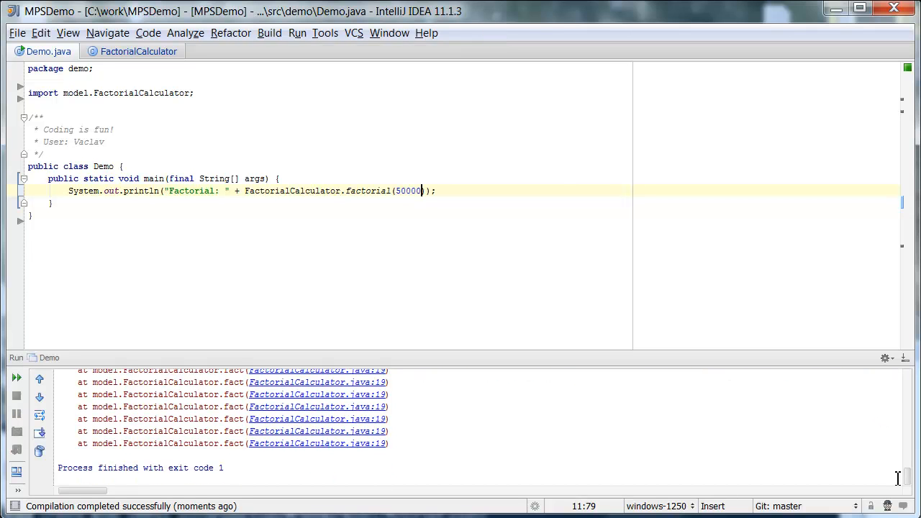
pyautogui.scroll(-3)
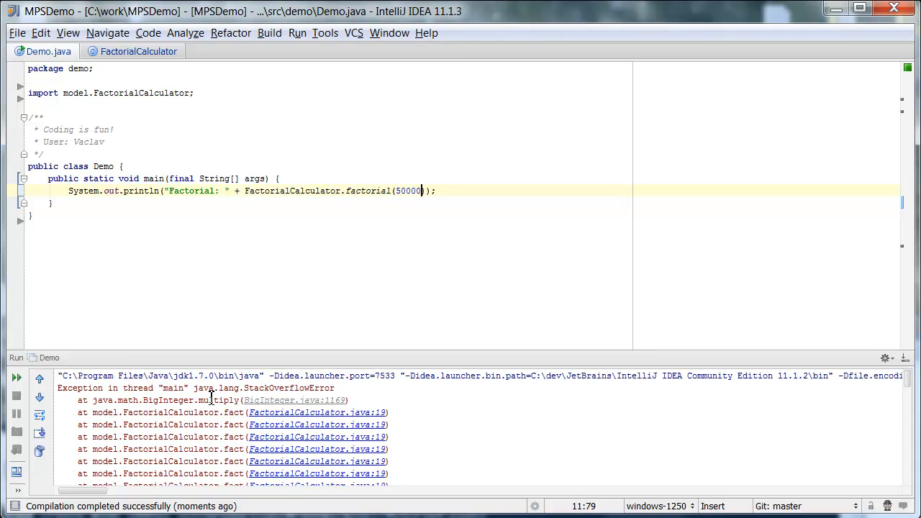
pyautogui.moveTo(266, 388)
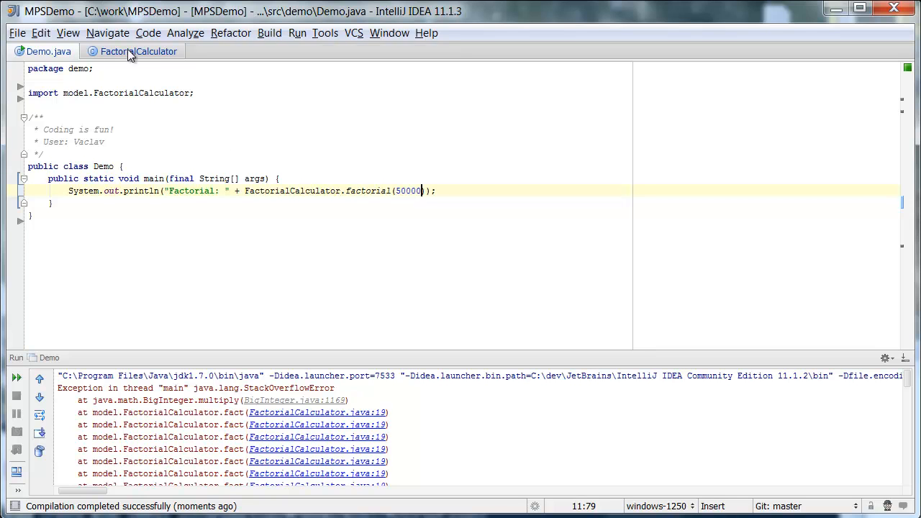
# Return to the FactorialCalculator model with the edit point inside the fact method.
pyautogui.click(136, 52)
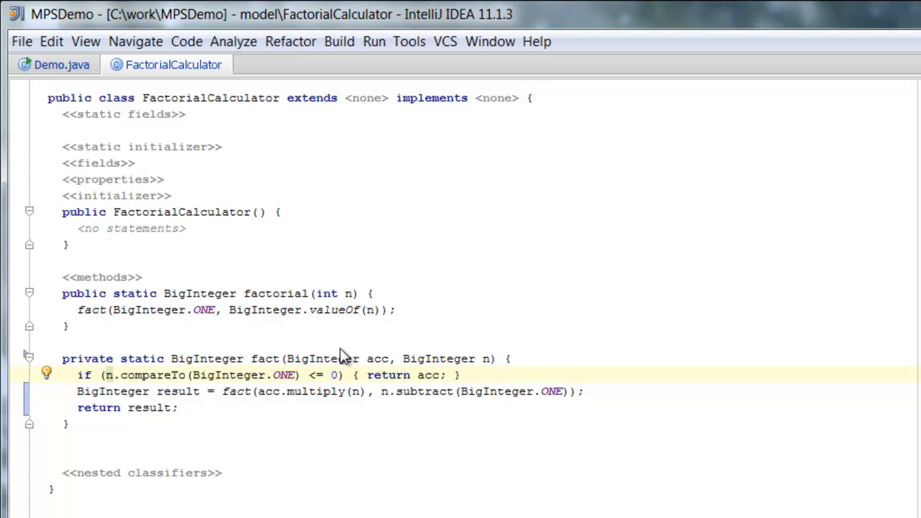
pyautogui.click(114, 375)
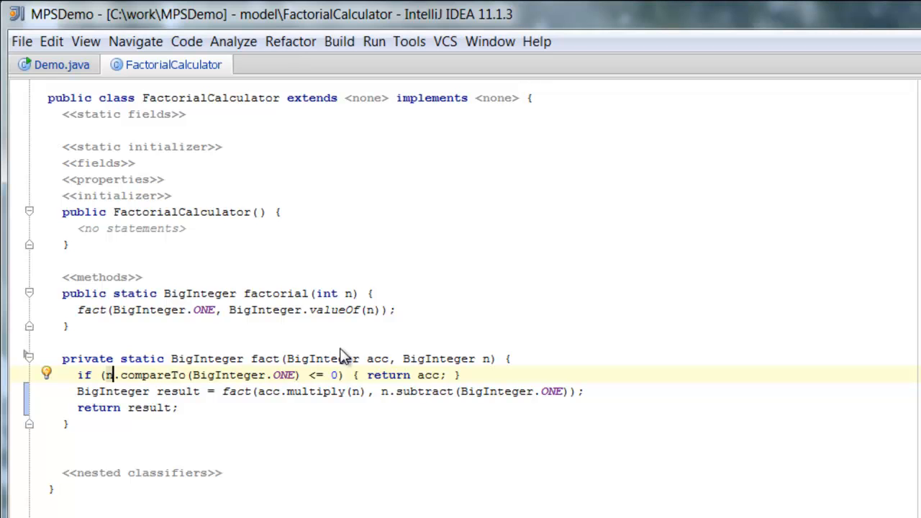
pyautogui.moveTo(265, 358)
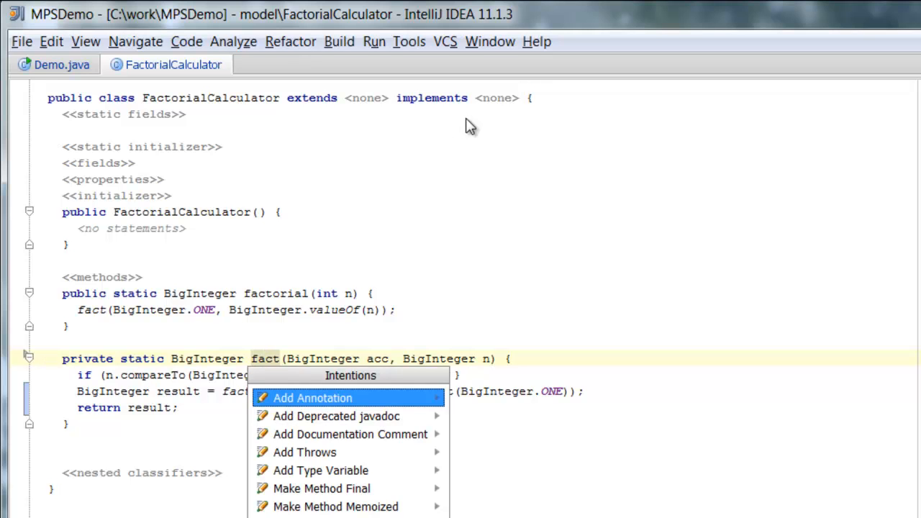
# Apply the Make Method Tail Recursive intention to the fact method.
pyautogui.write('tai')
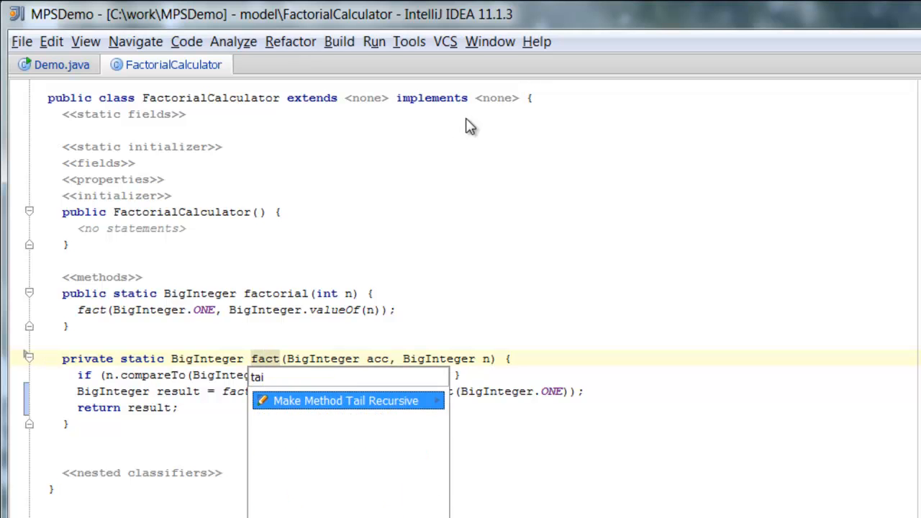
pyautogui.click(348, 400)
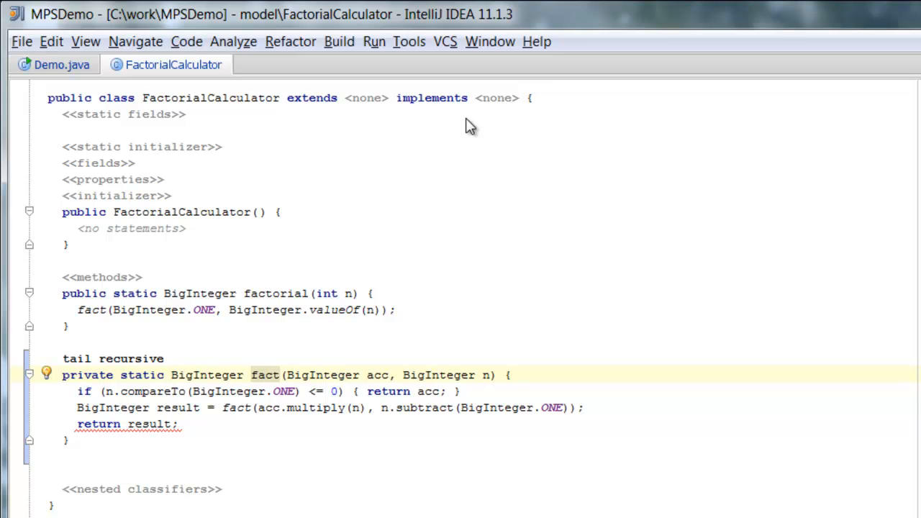
pyautogui.moveTo(462, 128)
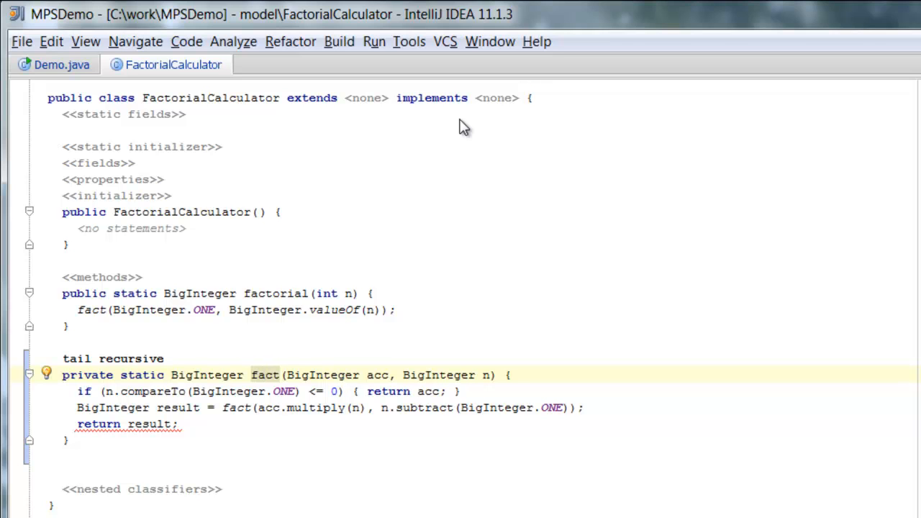
pyautogui.moveTo(119, 408)
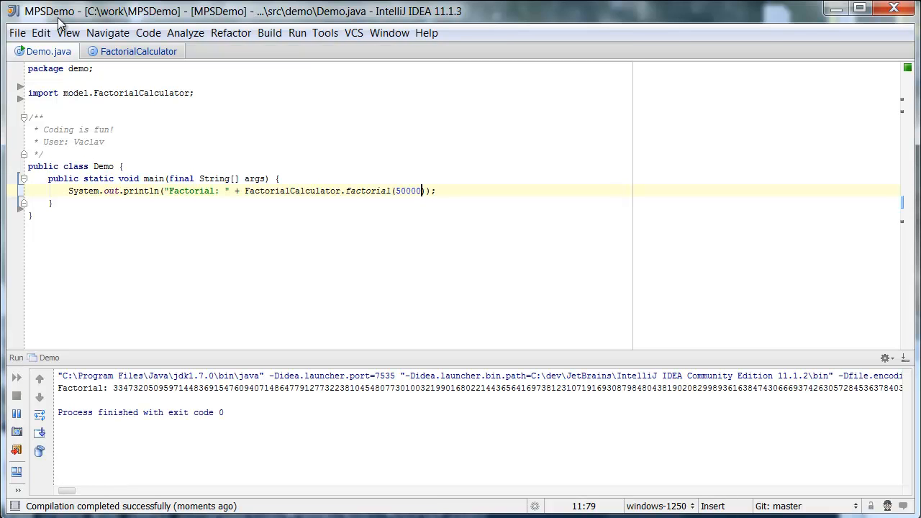
# Return to the FactorialCalculator model showing the tail-recursive fact method.
pyautogui.click(138, 51)
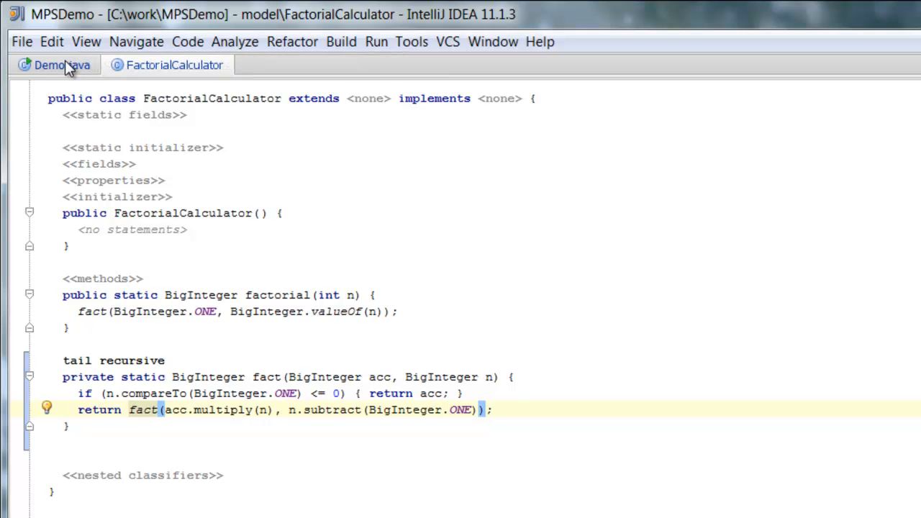
pyautogui.moveTo(69, 69)
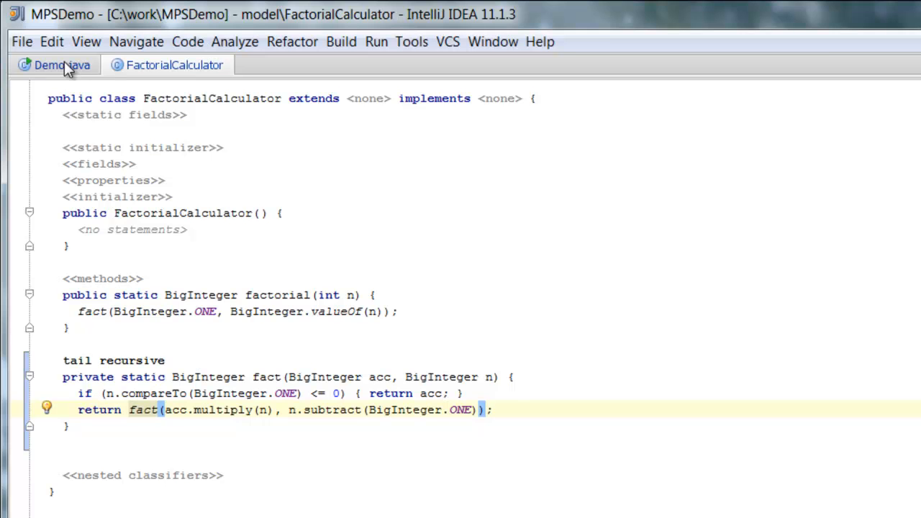
pyautogui.click(52, 65)
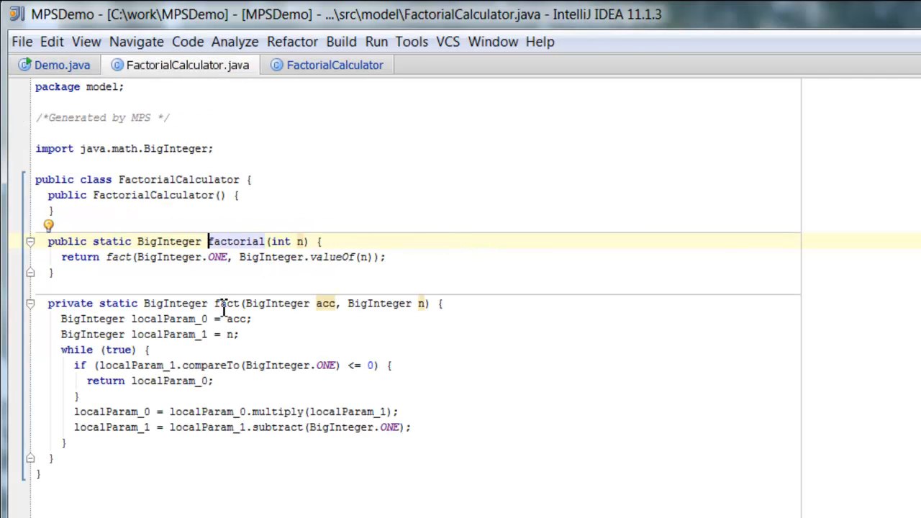
# Inspect the generated fact method, now a while(true) loop instead of recursion.
pyautogui.doubleClick(226, 304)
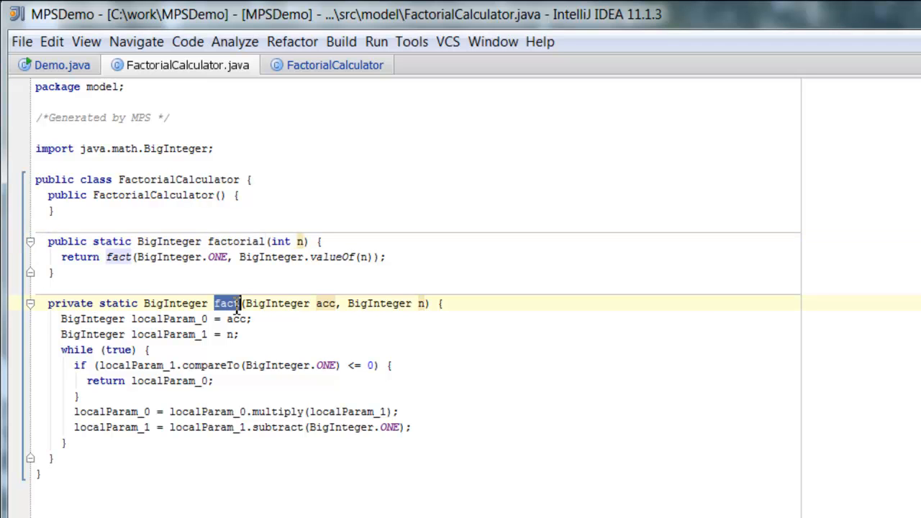
pyautogui.moveTo(242, 310)
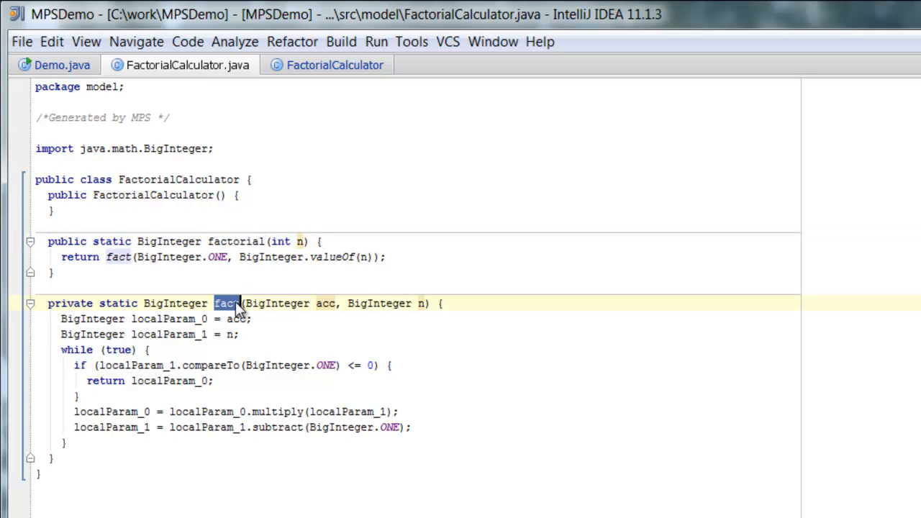
pyautogui.moveTo(193, 334)
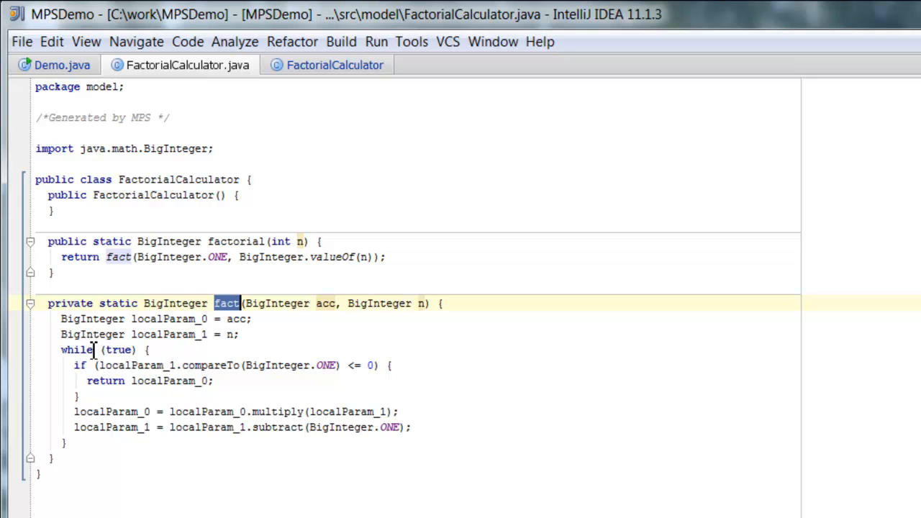
pyautogui.moveTo(151, 335)
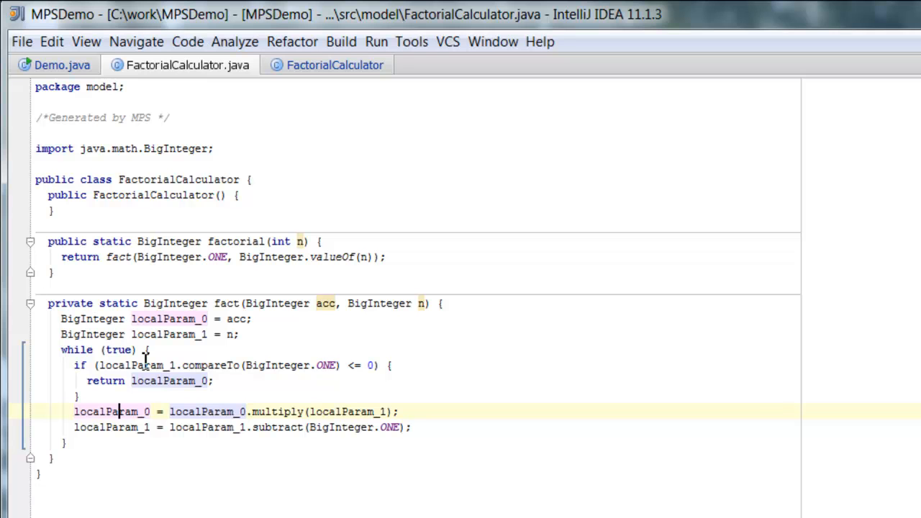
pyautogui.moveTo(238, 72)
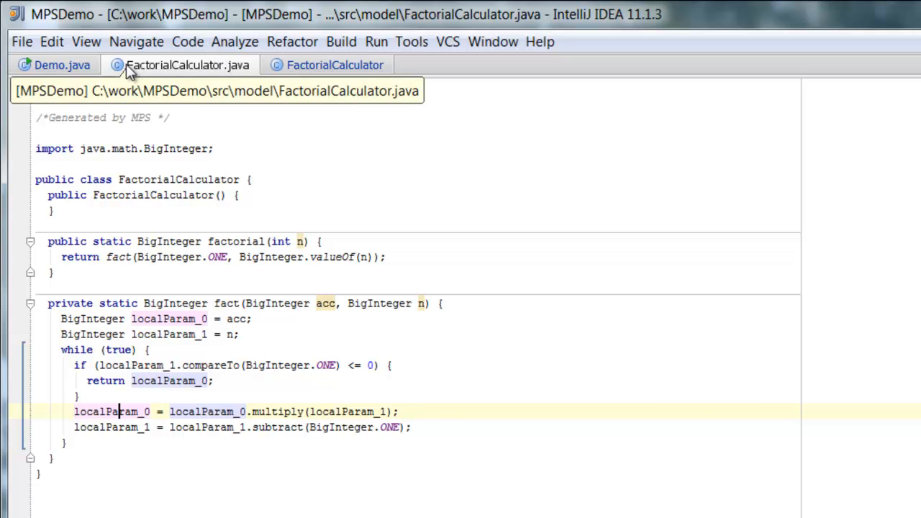
# Close the generated source, append .add() after fact's recursive call, and return to Demo.java.
pyautogui.click(43, 65)
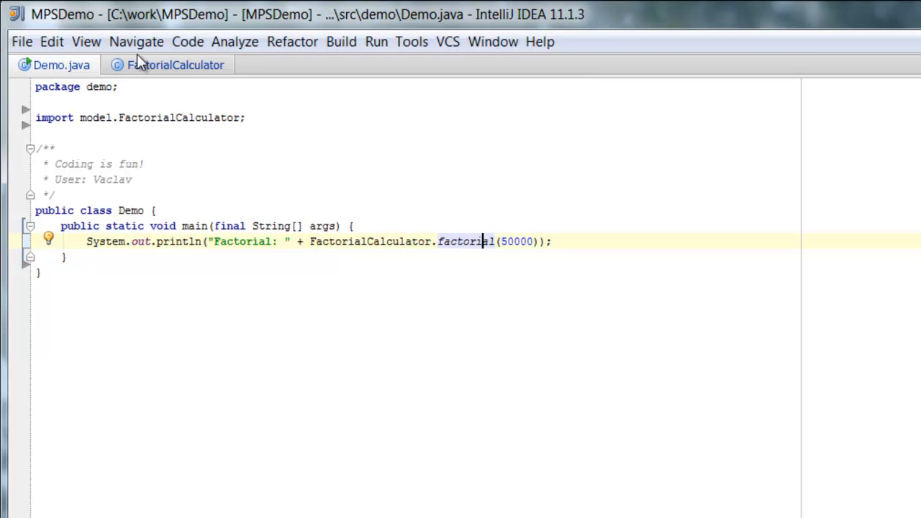
pyautogui.click(175, 65)
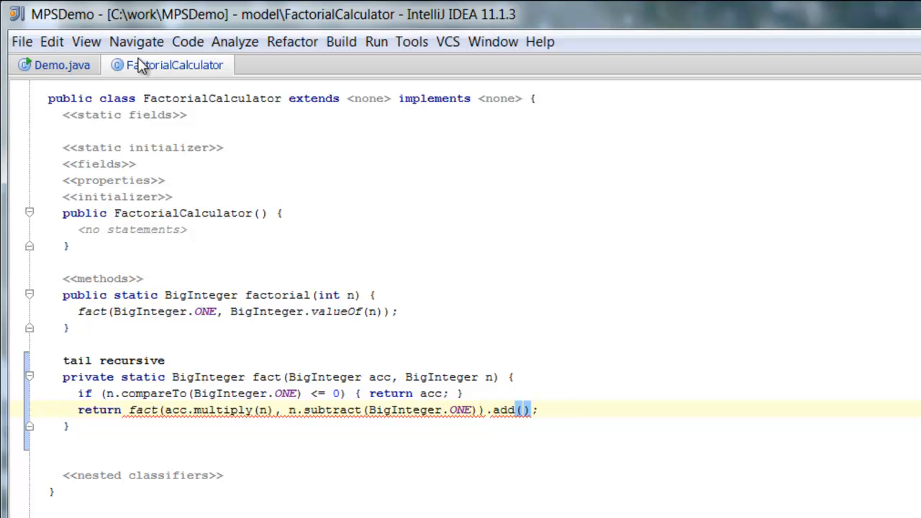
pyautogui.write('null')
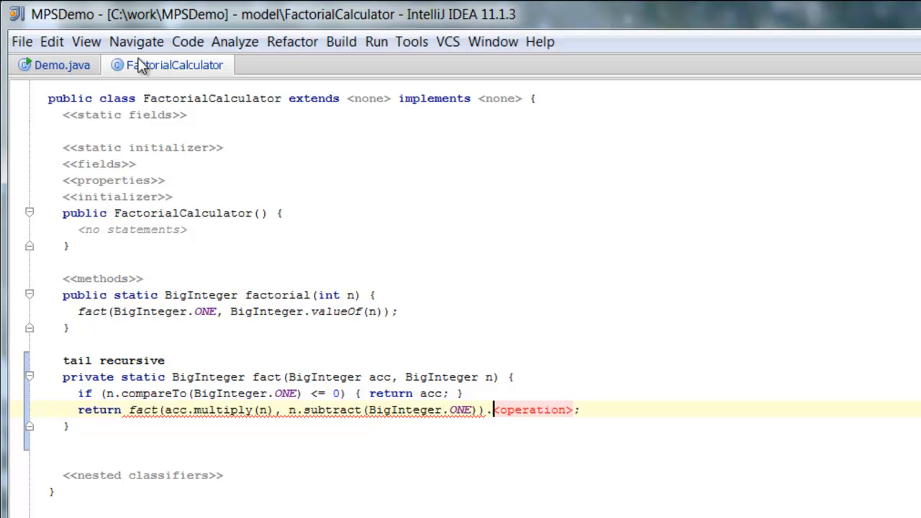
pyautogui.click(54, 65)
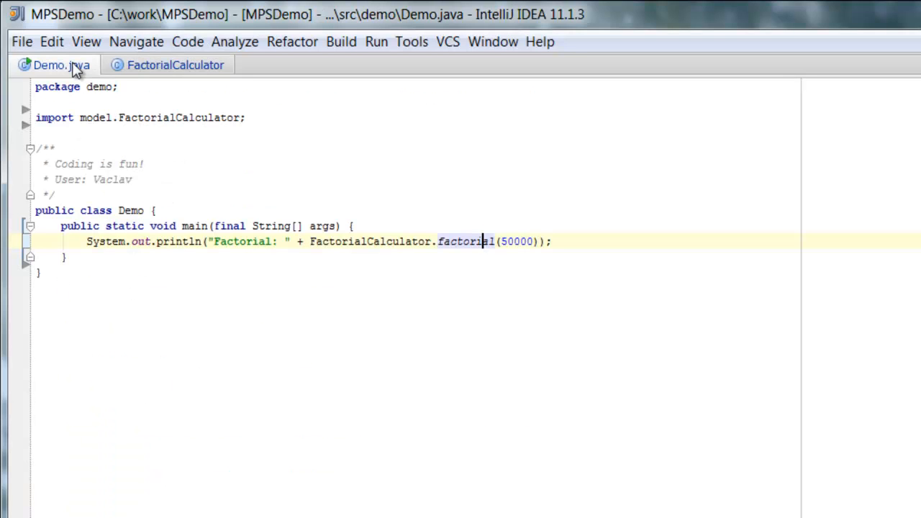